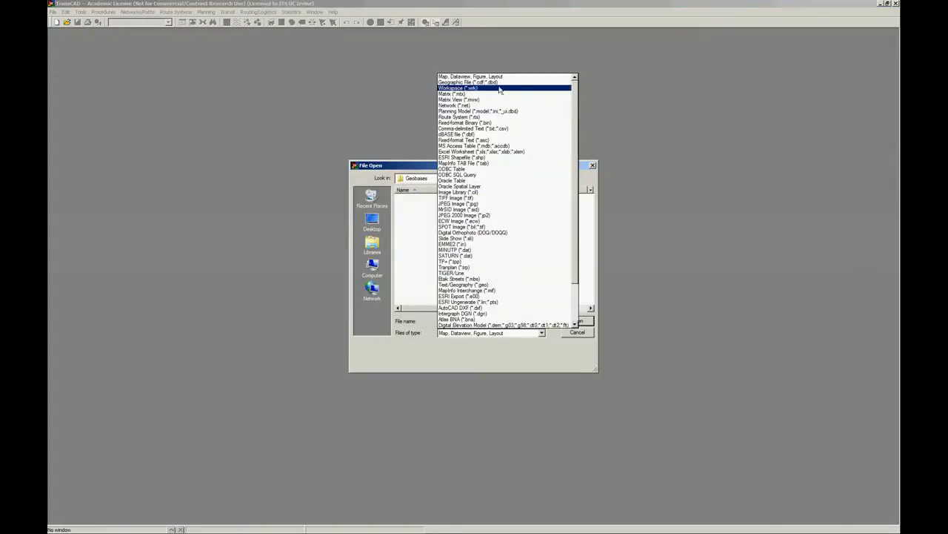
Choose the file type and open the TAZ zone map
{"action": "left_click", "coordinate": [506, 238]}
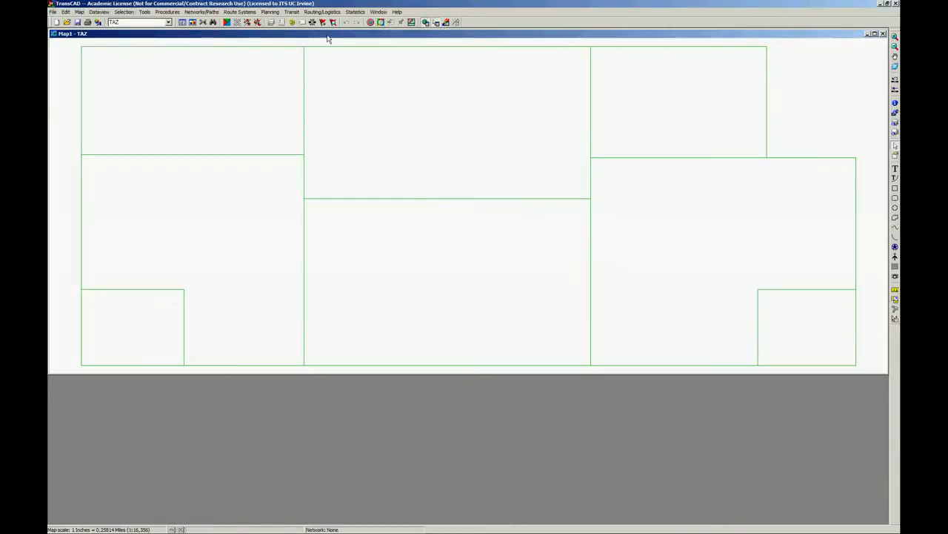
{"action": "mouse_move", "coordinate": [182, 22]}
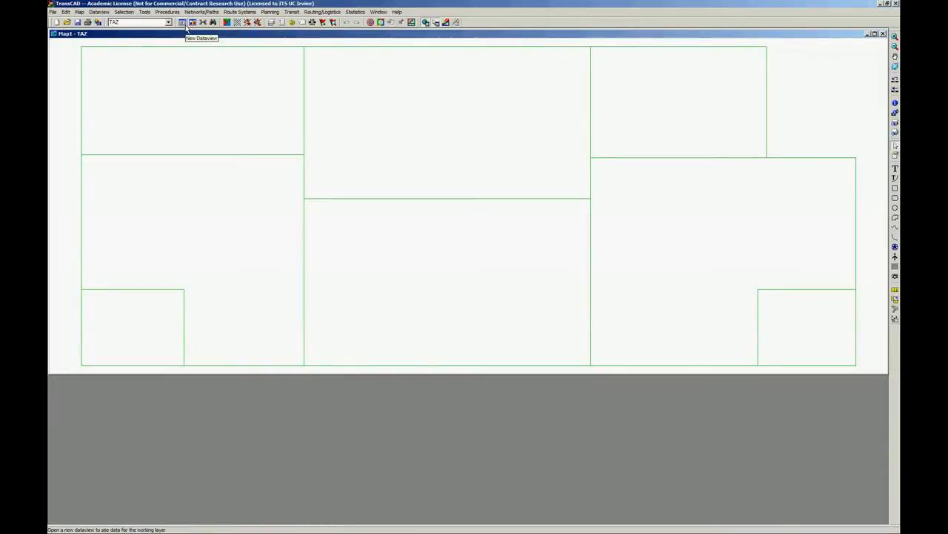
Open a TAZ dataview with ID, Area, POP and employment, then its table structure
{"action": "left_click", "coordinate": [183, 22]}
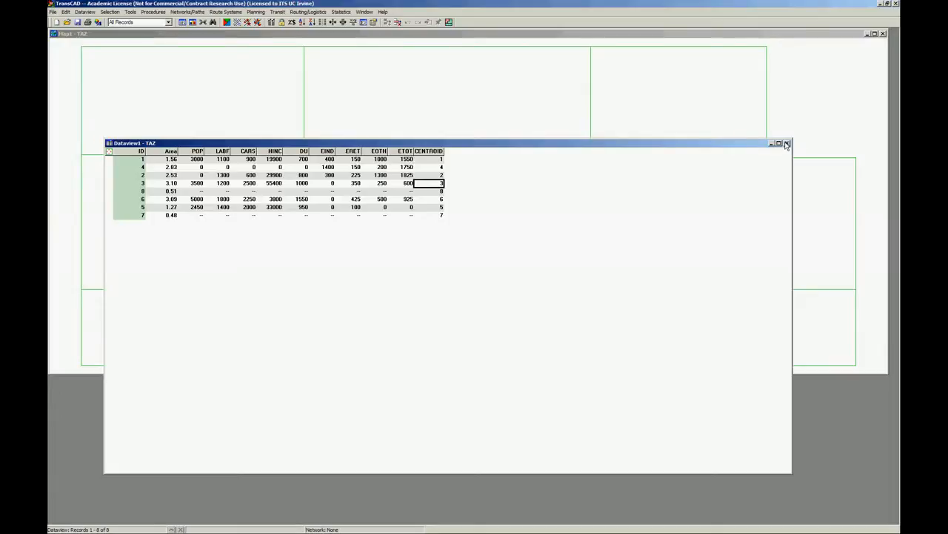
{"action": "left_click", "coordinate": [787, 143]}
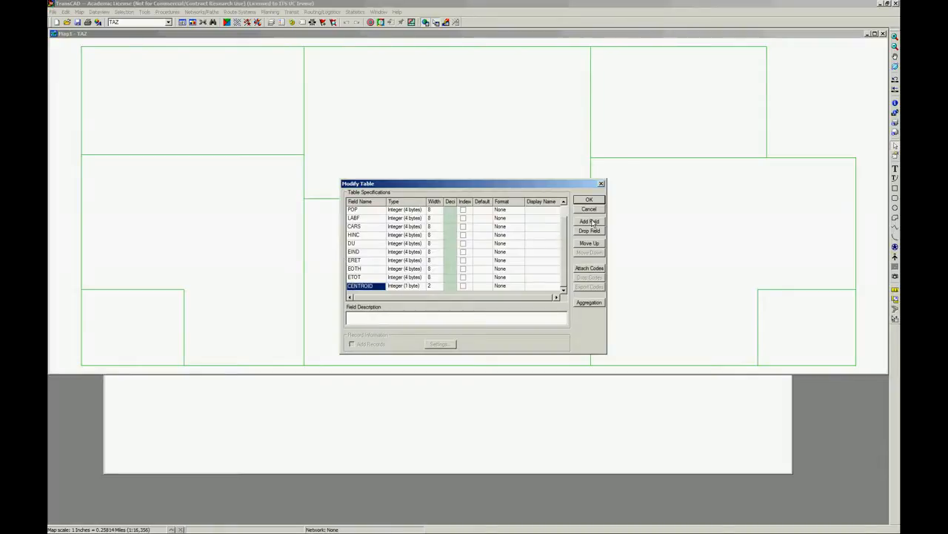
Add a Real (4 bytes) field to the TAZ table and name it HBW_P
{"action": "left_click", "coordinate": [589, 222]}
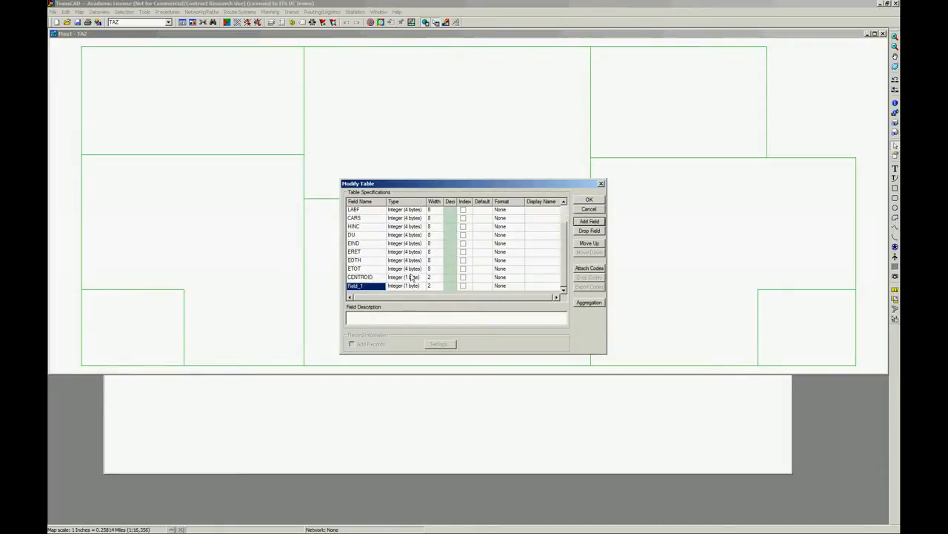
{"action": "mouse_move", "coordinate": [417, 287]}
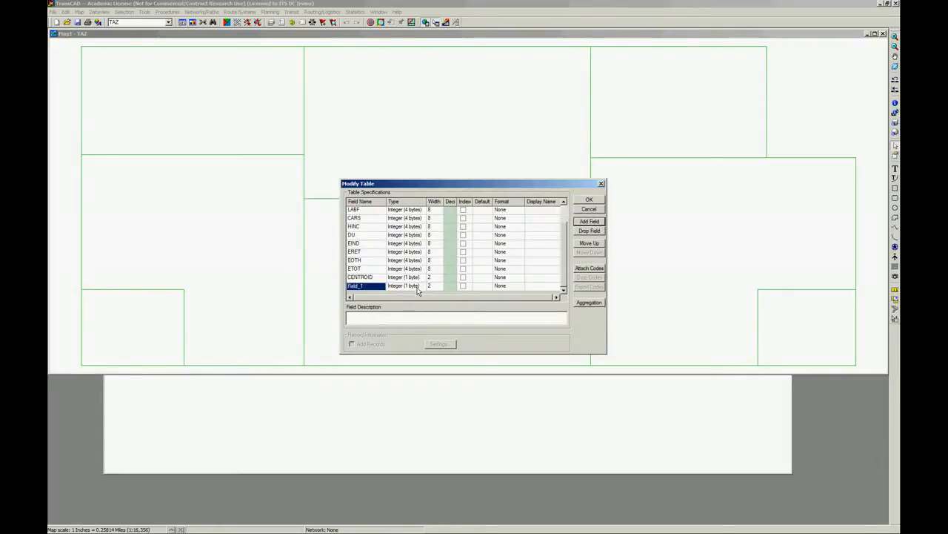
{"action": "left_click", "coordinate": [404, 286]}
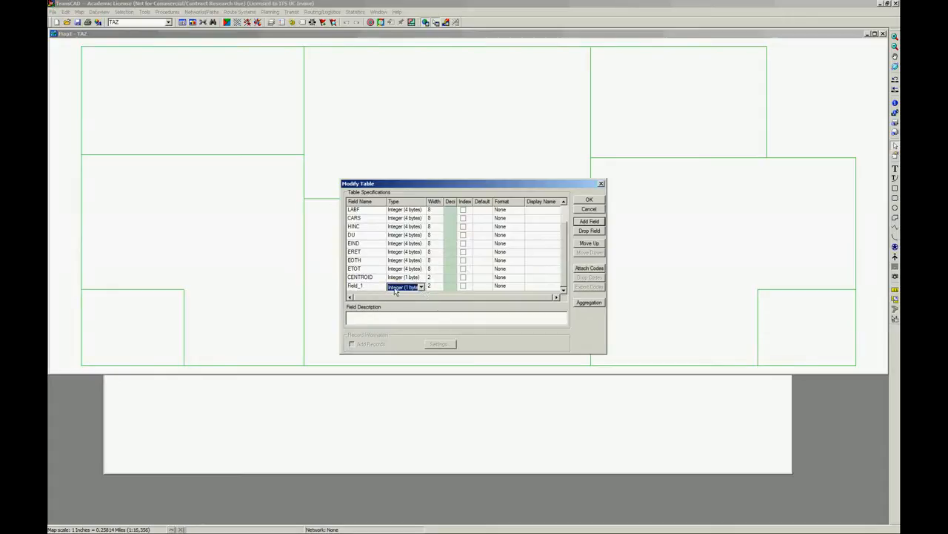
{"action": "left_click", "coordinate": [422, 287]}
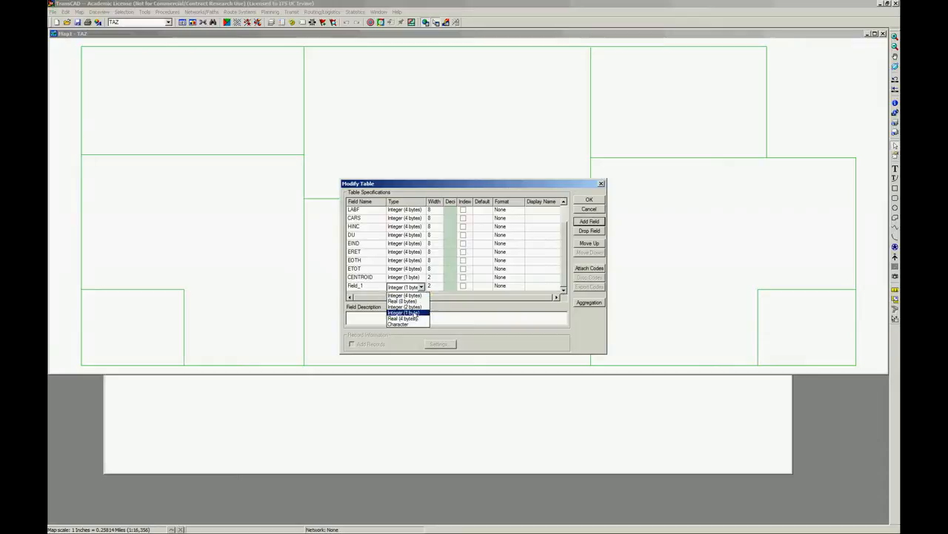
{"action": "left_click", "coordinate": [402, 317]}
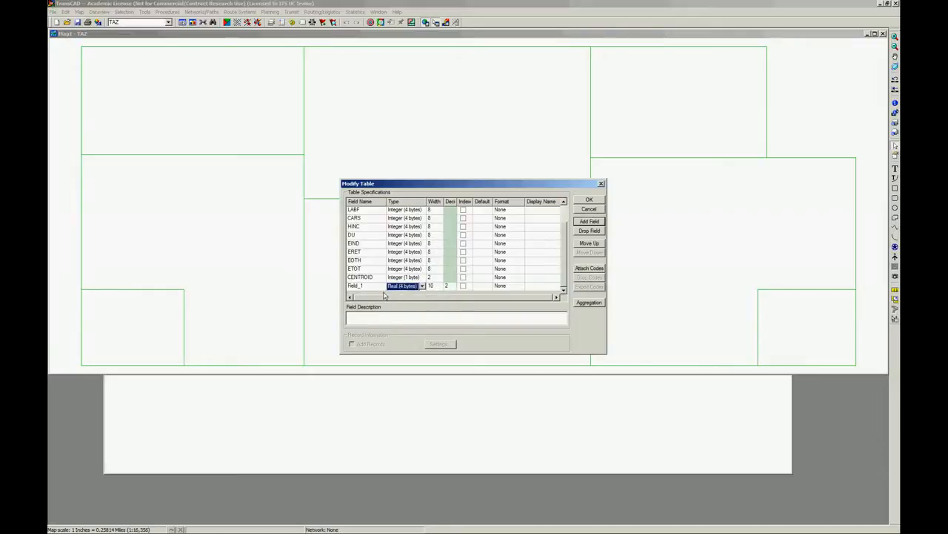
{"action": "mouse_move", "coordinate": [379, 287]}
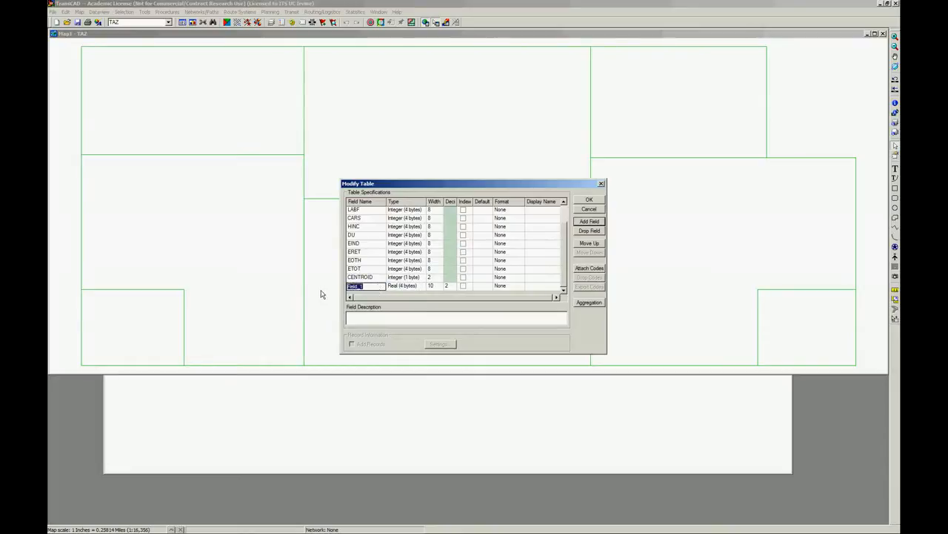
{"action": "type", "text": "H"}
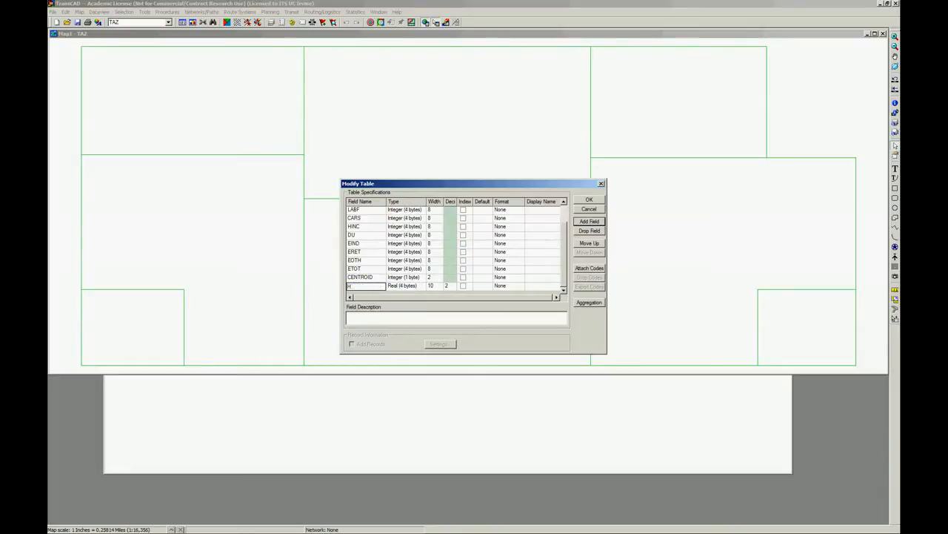
{"action": "type", "text": "BWP"}
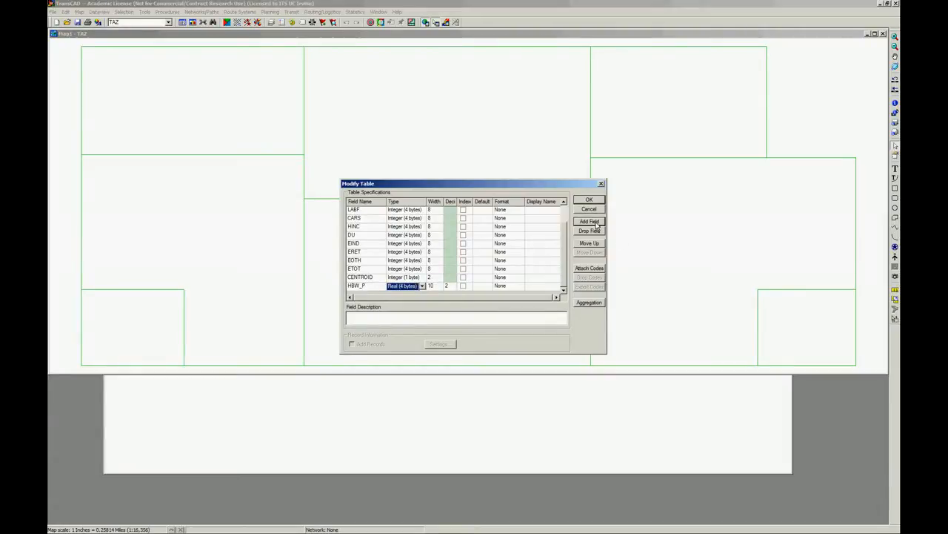
Add real fields HBW_A, HBO_P, HBO_A, NHB_P and NHB_A, and apply the changes
{"action": "left_click", "coordinate": [589, 221]}
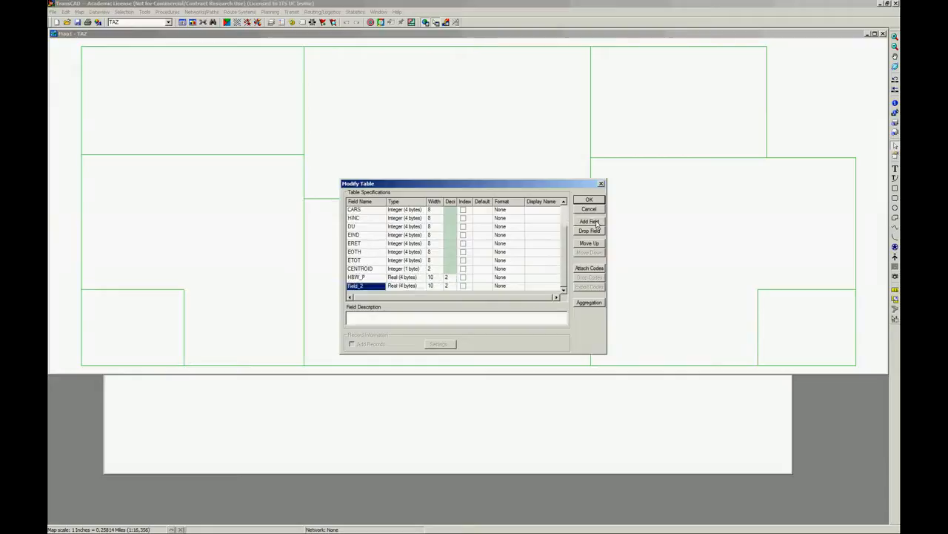
{"action": "left_click", "coordinate": [590, 221]}
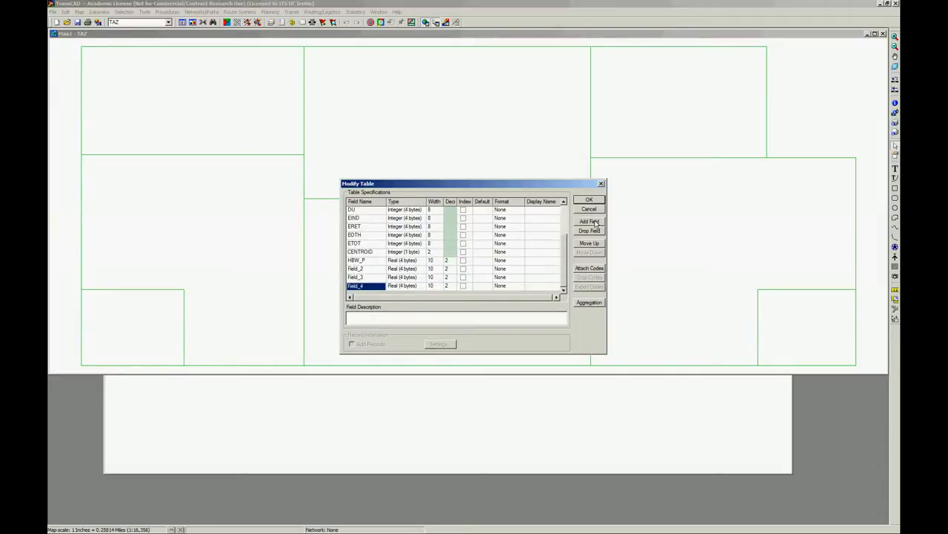
{"action": "left_click", "coordinate": [589, 222]}
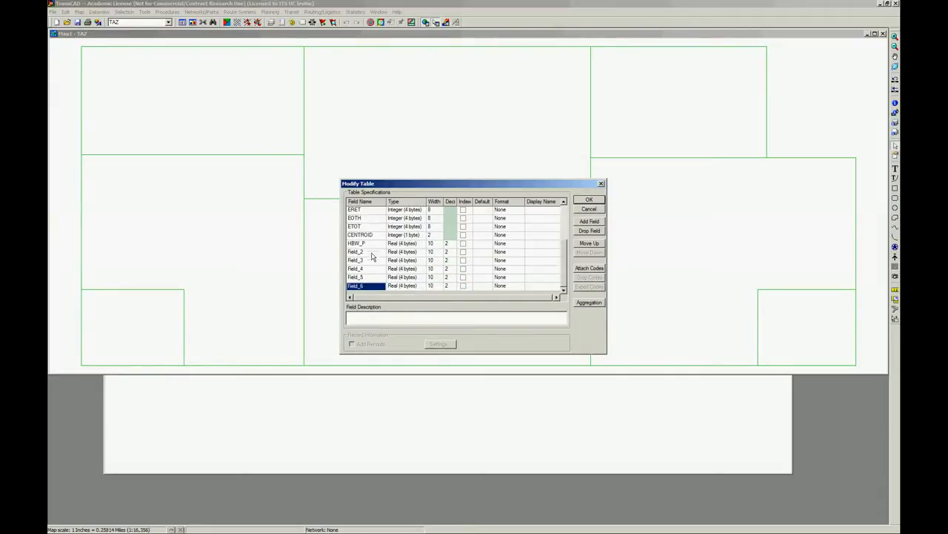
{"action": "left_click", "coordinate": [355, 251]}
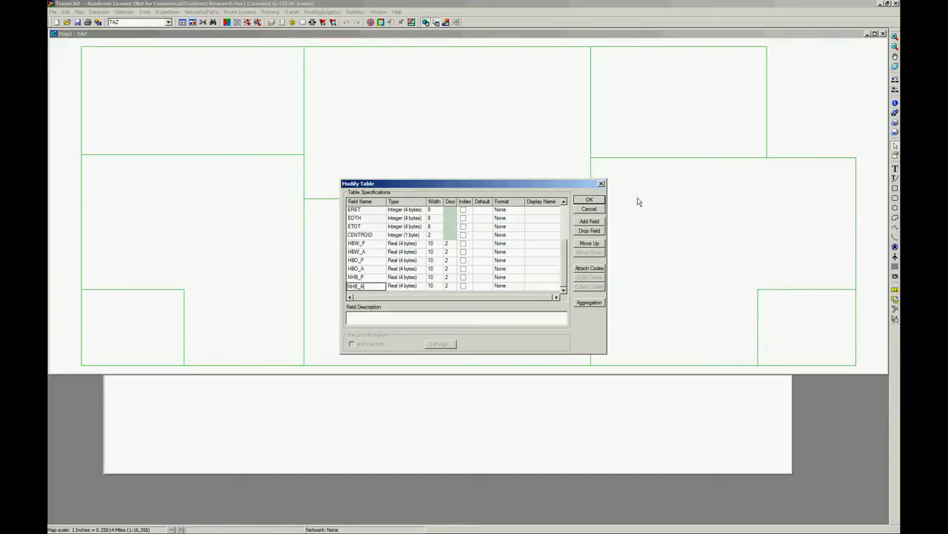
{"action": "left_click", "coordinate": [590, 199]}
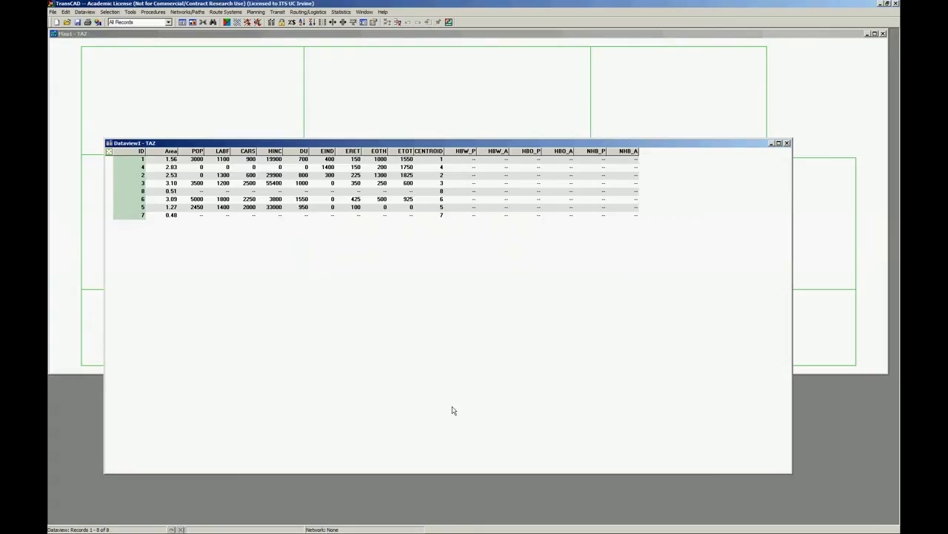
{"action": "mouse_move", "coordinate": [504, 216]}
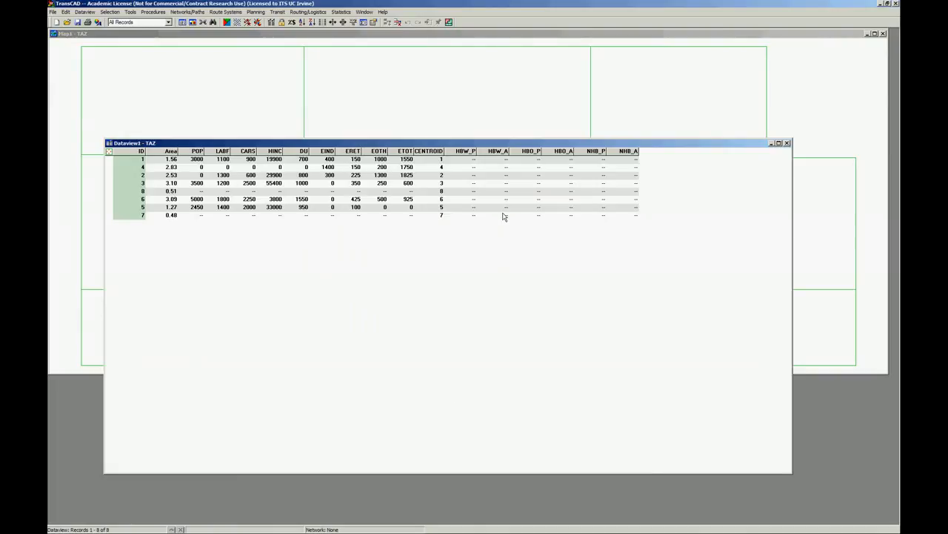